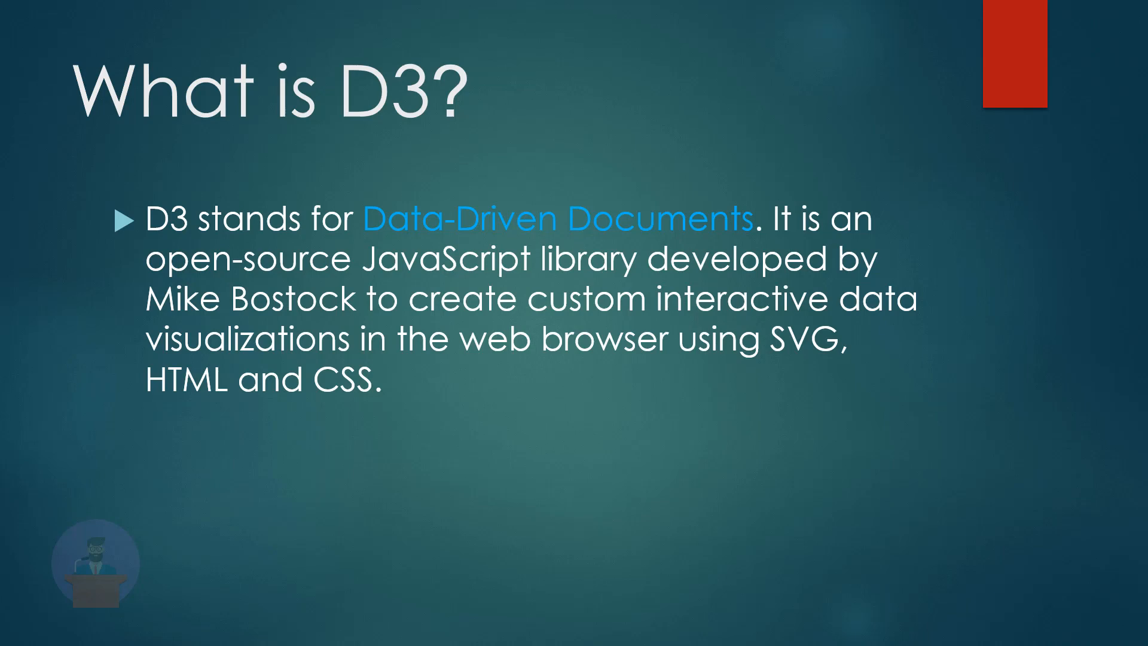
Advance the slideshow past Why use D3? to the 'When you should use D3.js?' slide
{"action": "key", "text": "Right"}
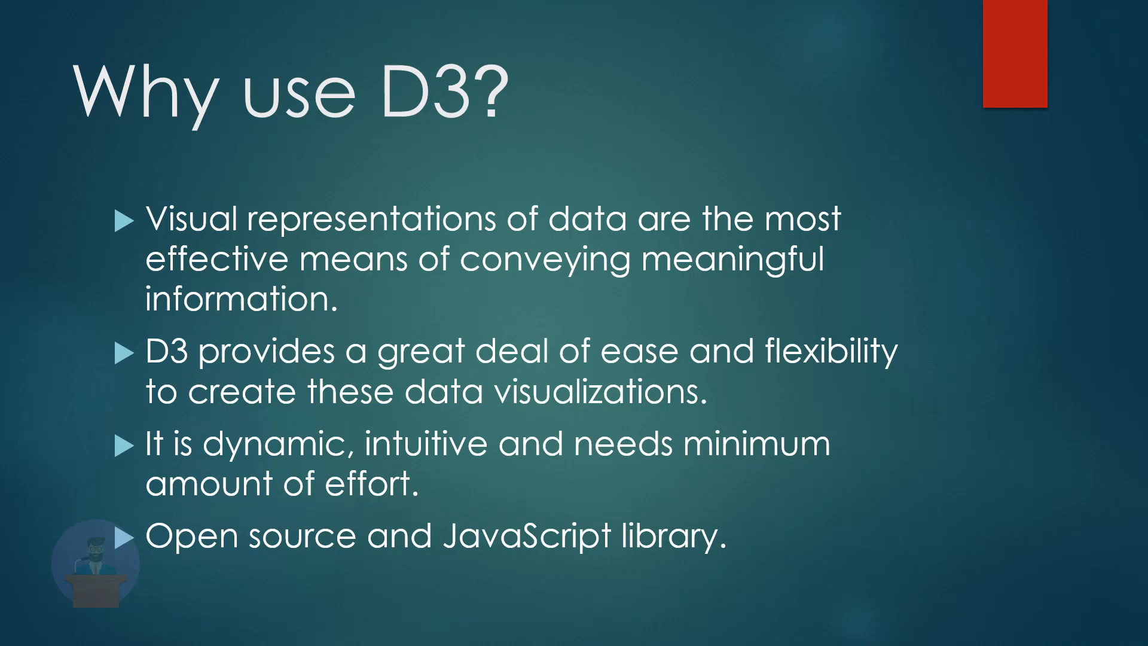
{"action": "key", "text": "Right"}
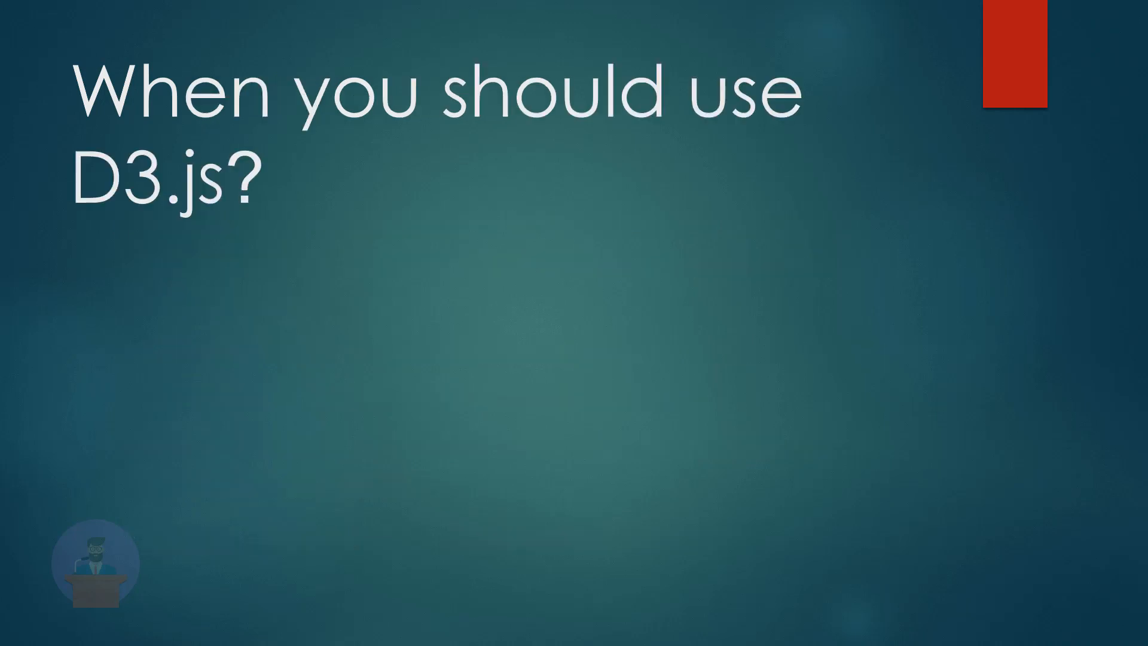